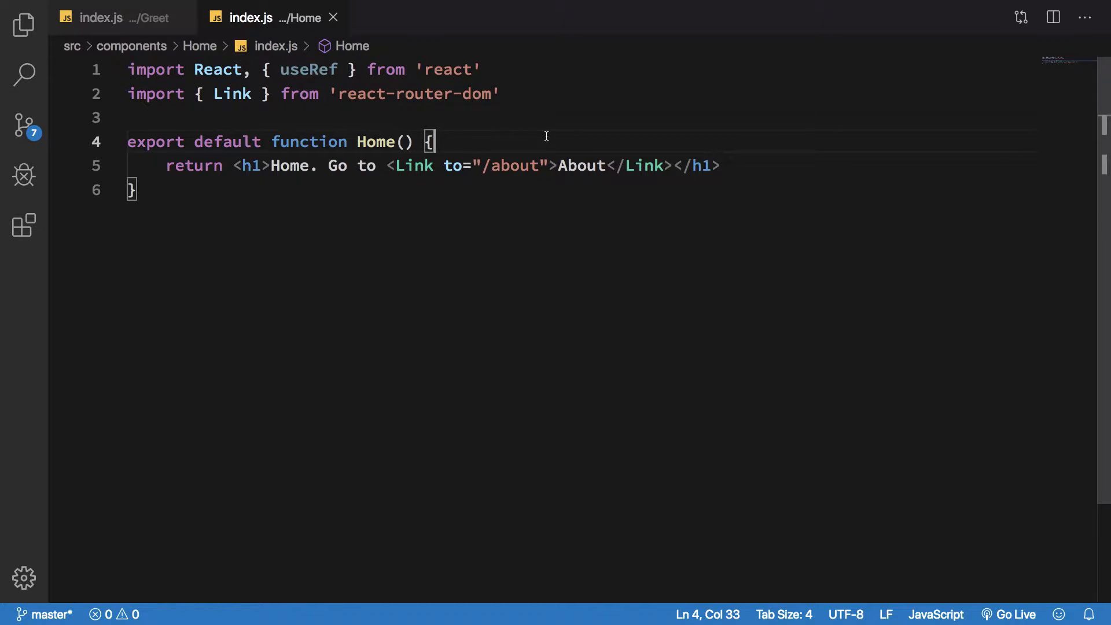
Step: Add a '// Google Captcha' comment inside Home above the return statement
{"action": "key", "text": "Enter"}
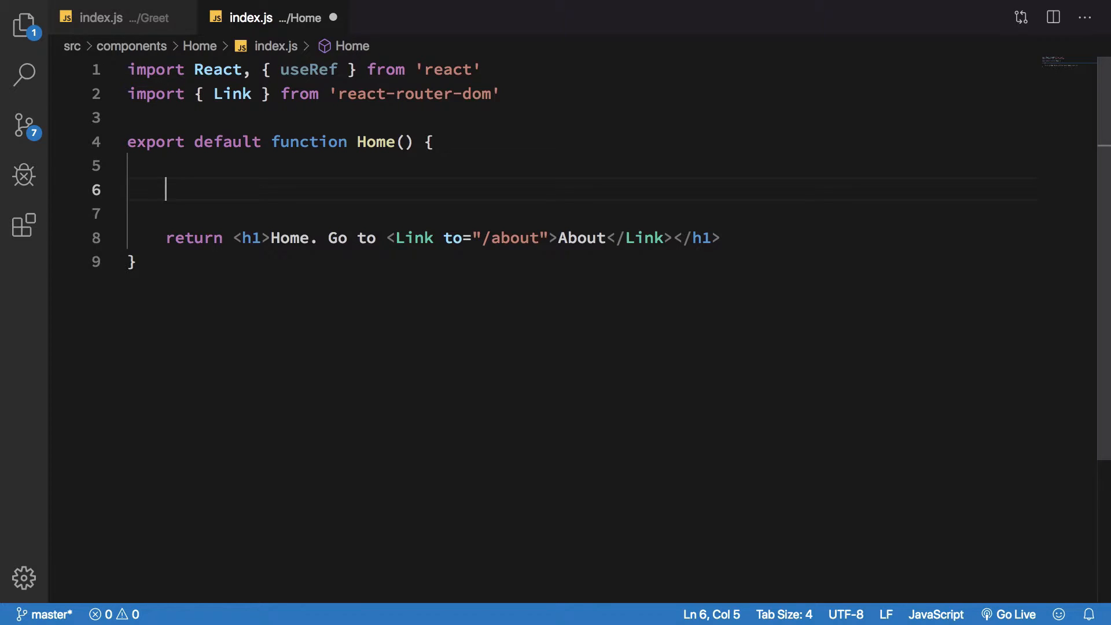
{"action": "type", "text": "// Google Capt"}
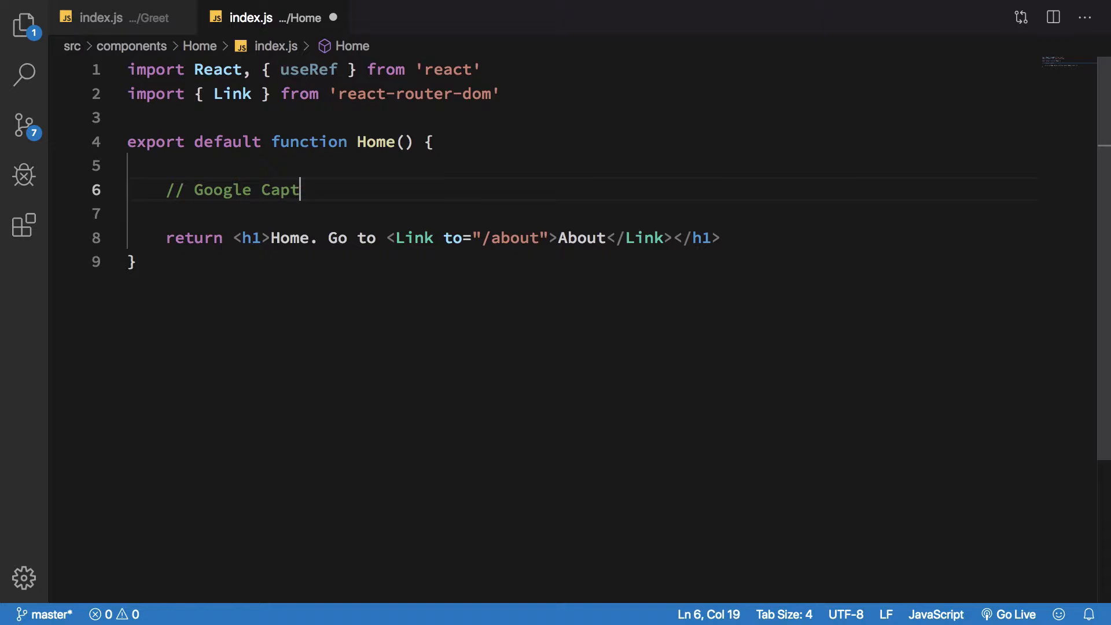
{"action": "type", "text": "cha"}
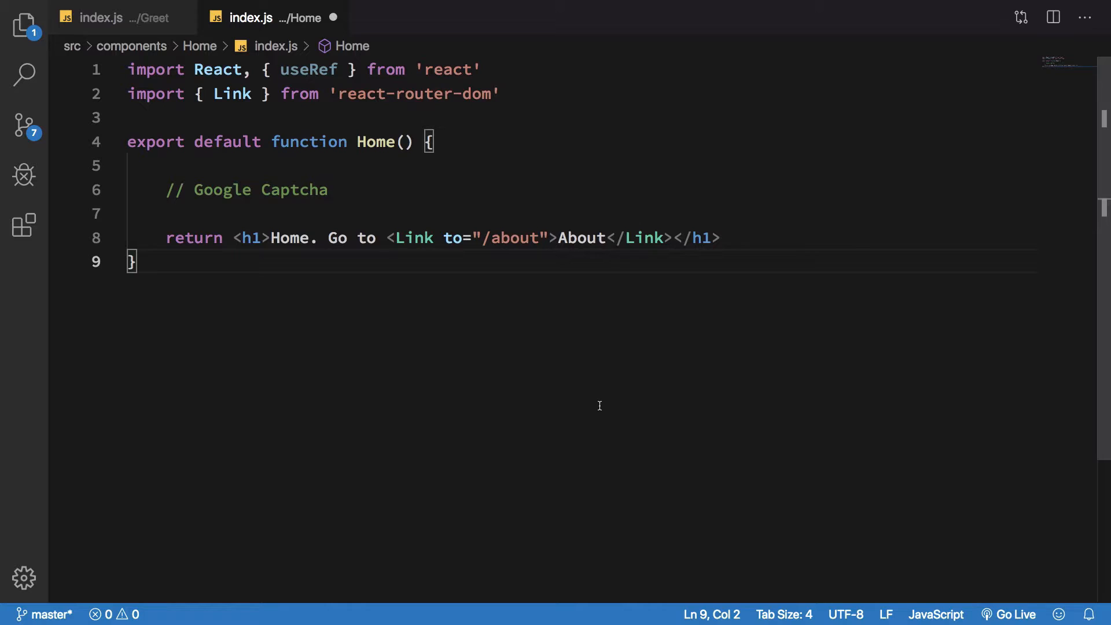
Step: Start a document.getElementById(' line after the comment, then discard it
{"action": "left_click", "coordinate": [329, 188]}
{"action": "type", "text": "//"}
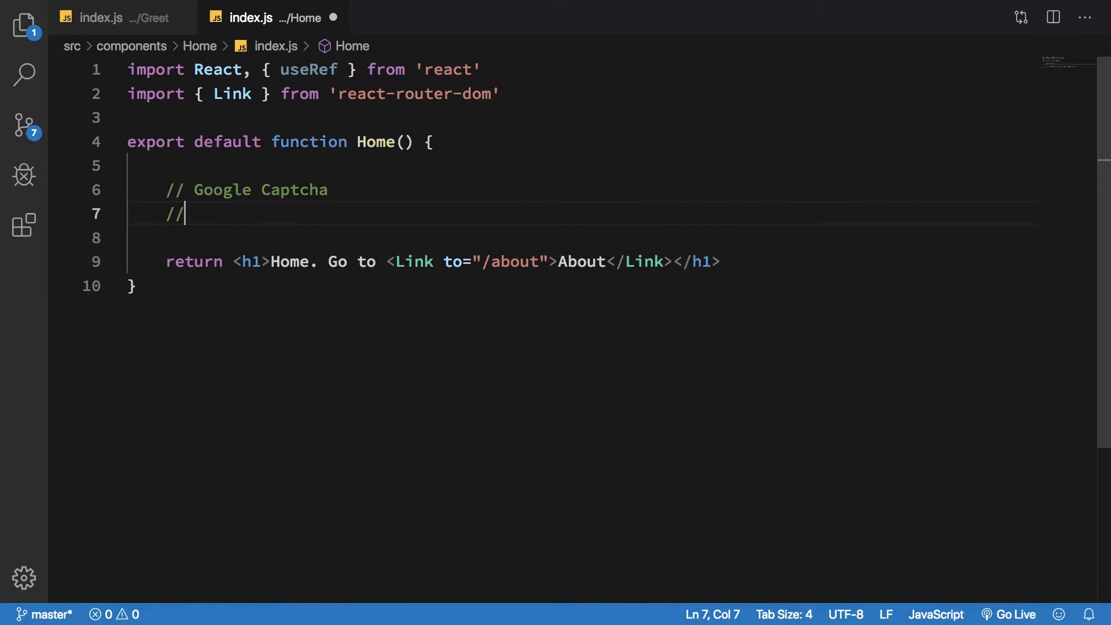
{"action": "type", "text": "docu"}
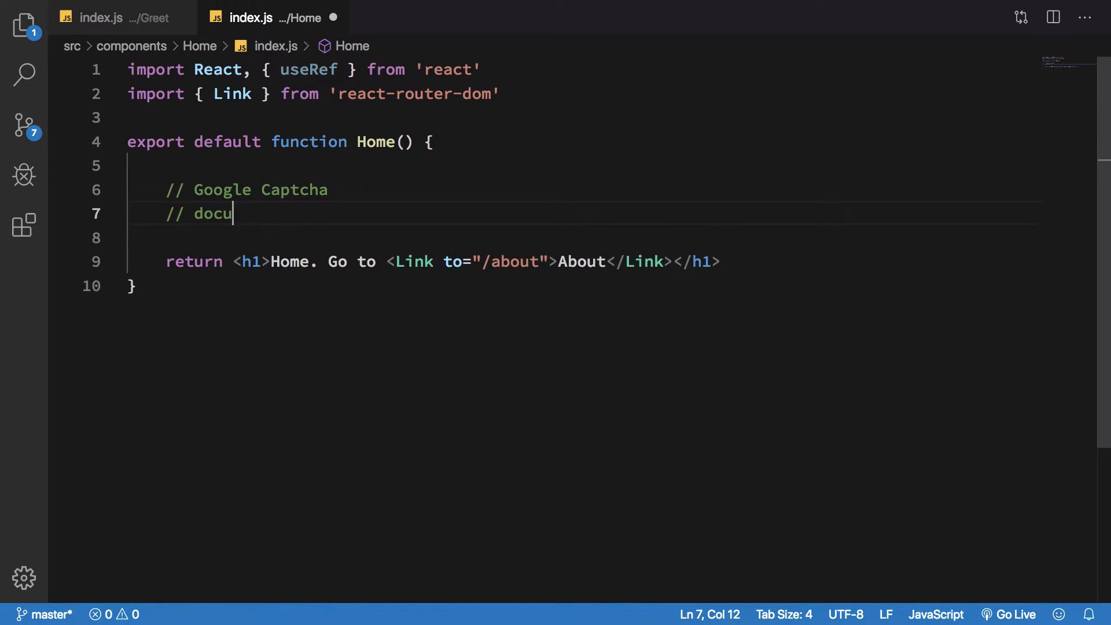
{"action": "type", "text": "ment.ge"}
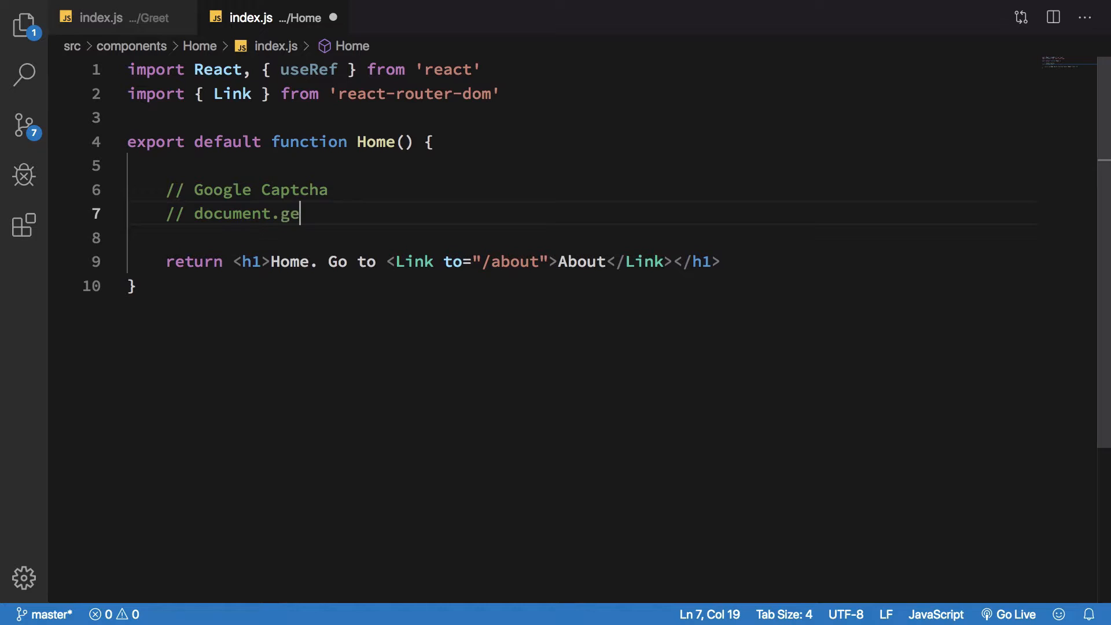
{"action": "type", "text": "tElement"}
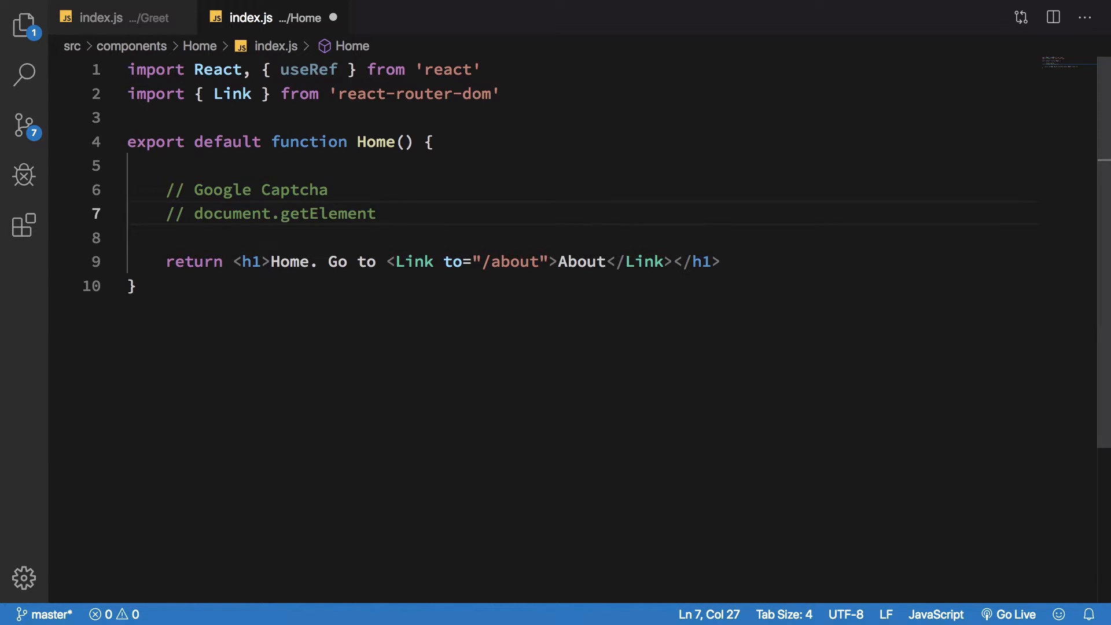
{"action": "type", "text": "ById('"}
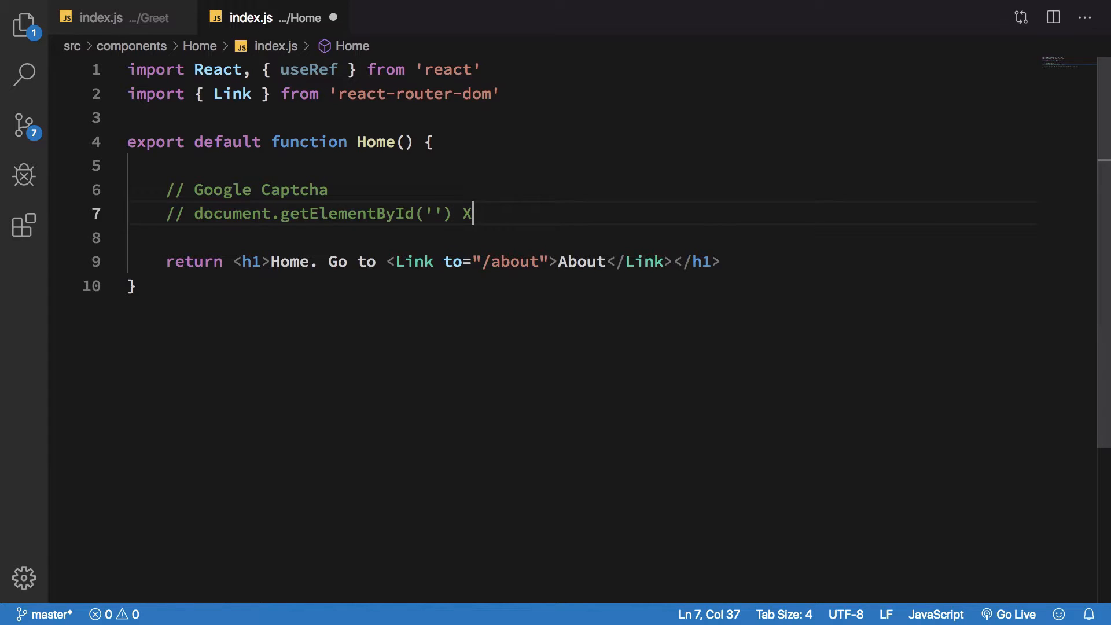
{"action": "type", "text": "X"}
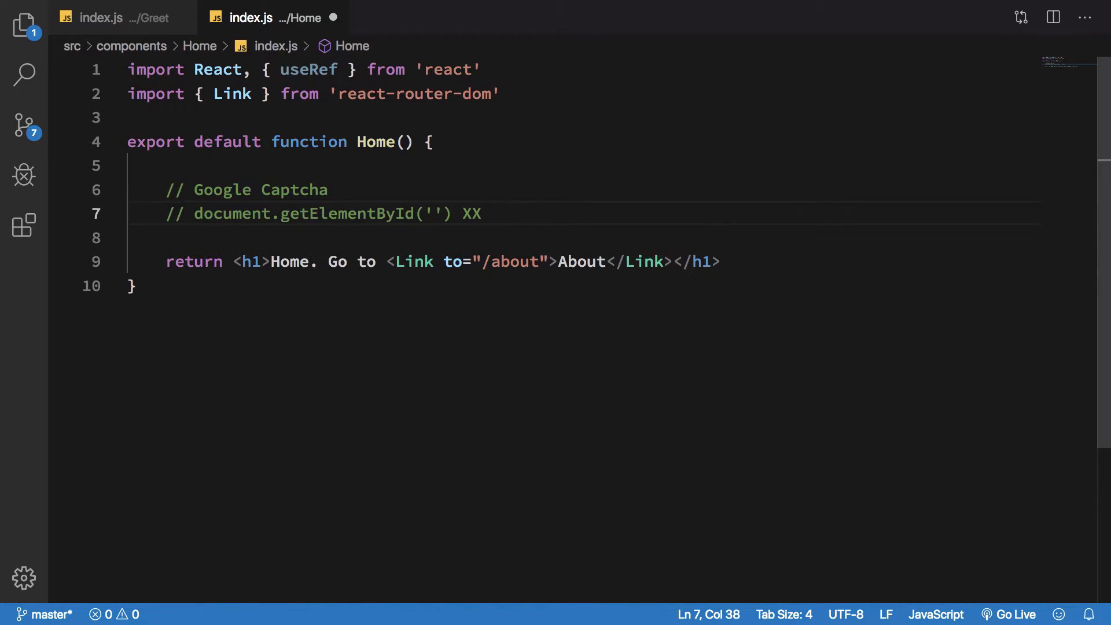
Step: Declare const h1Ref = useRef() and log it with console.log(h1Ref)
{"action": "type", "text": "c"}
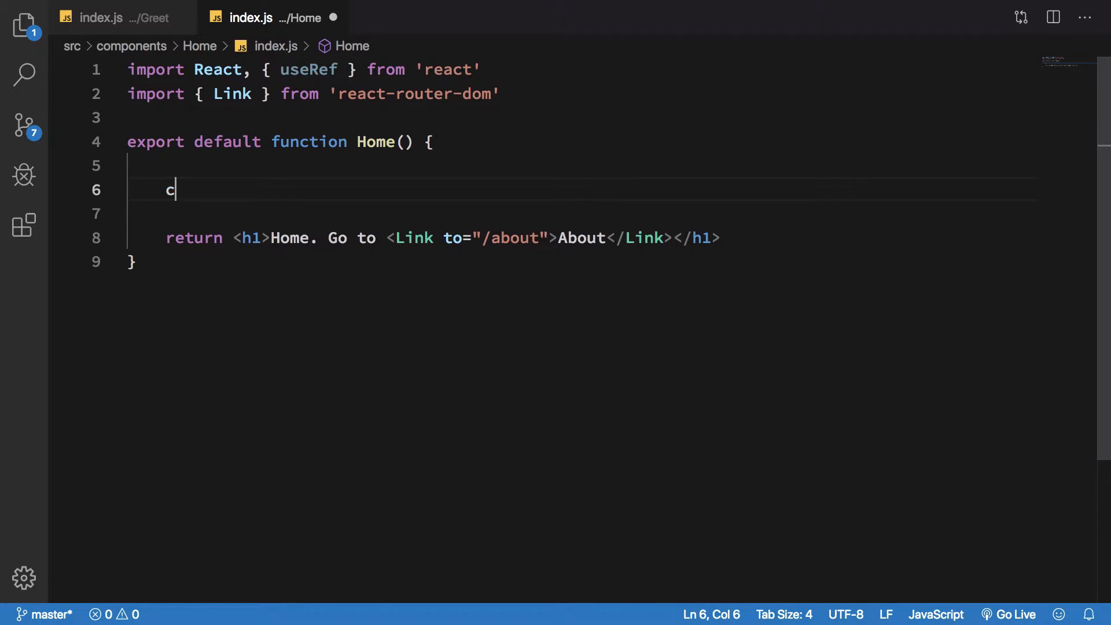
{"action": "type", "text": "onst"}
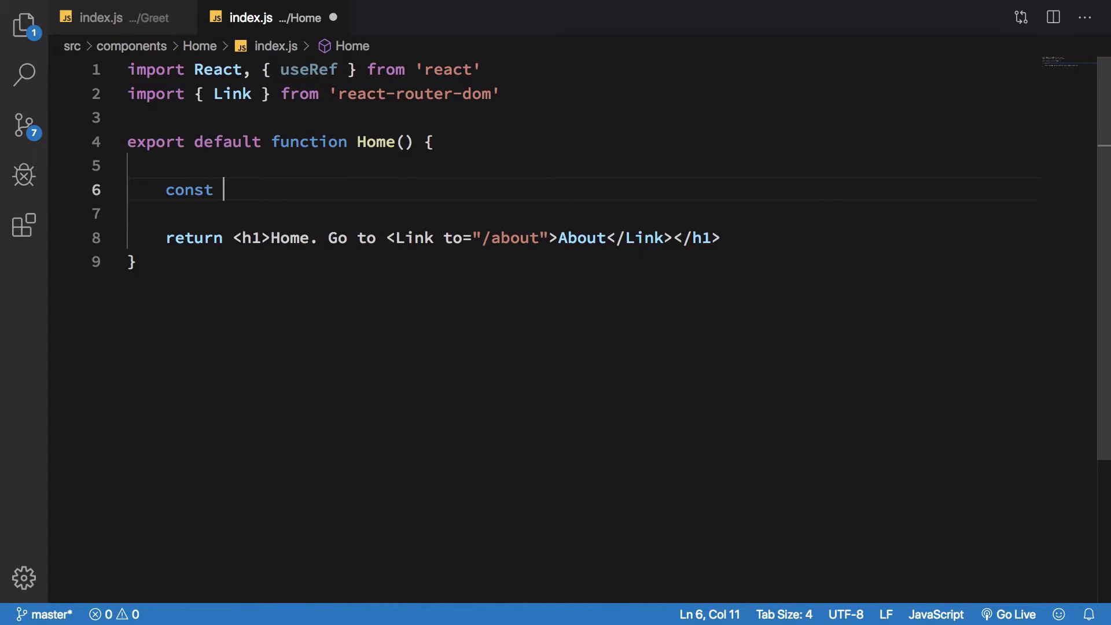
{"action": "type", "text": "h1"}
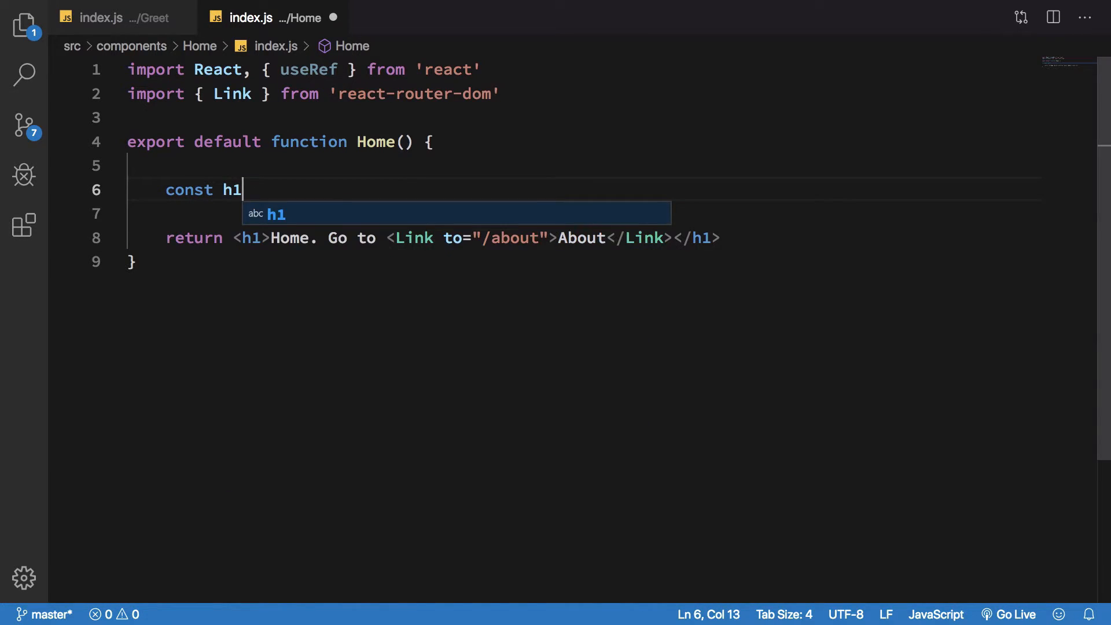
{"action": "type", "text": "Ref = us"}
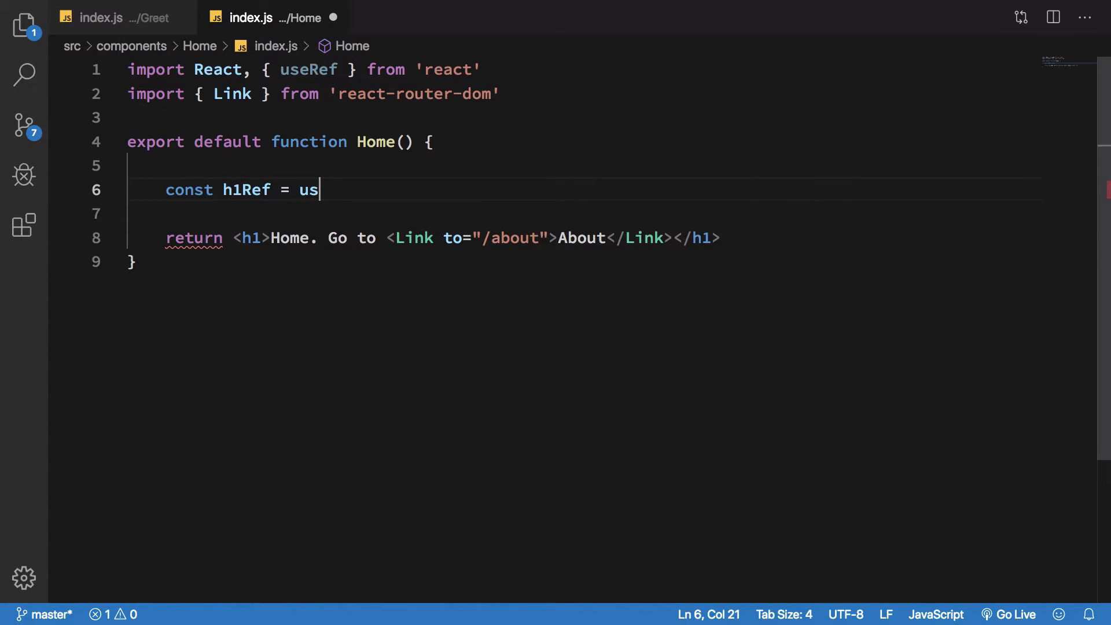
{"action": "type", "text": "eRef()"}
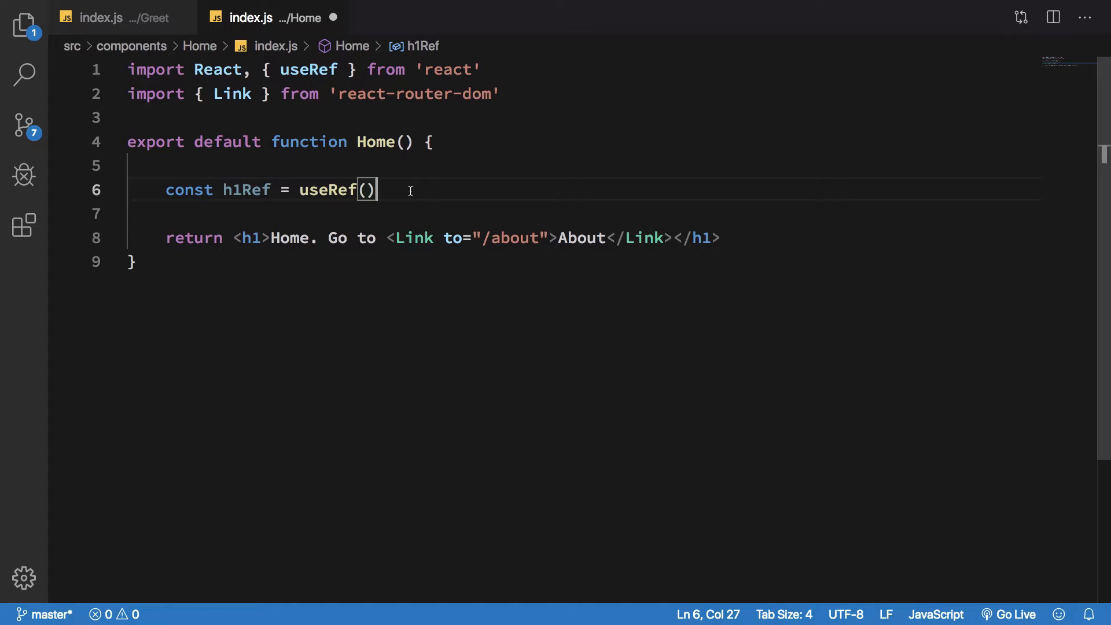
{"action": "type", "text": "conso"}
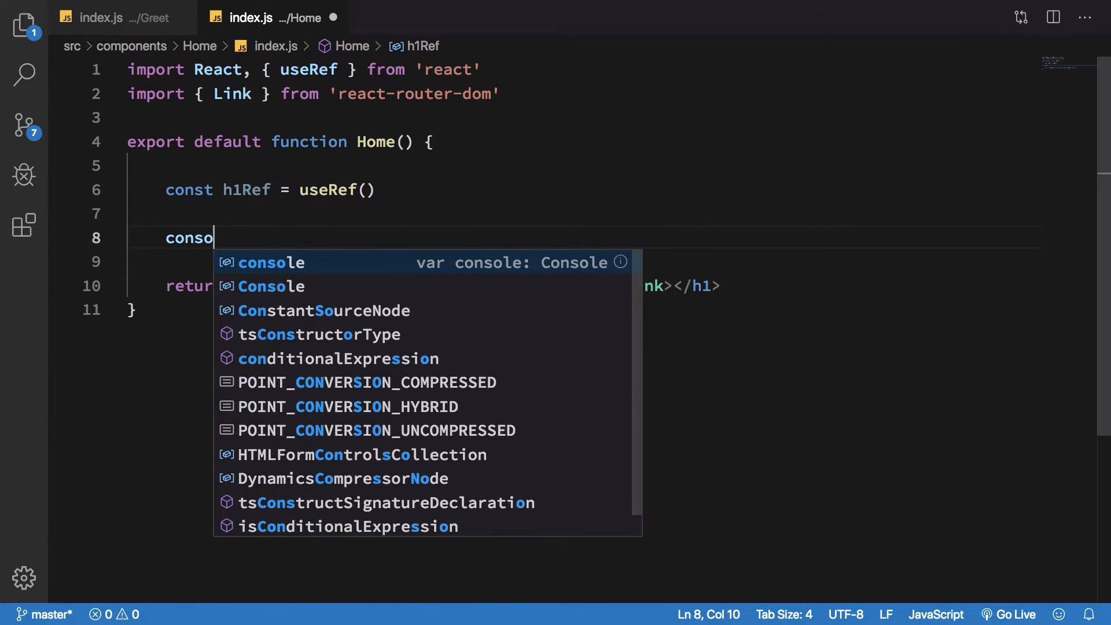
{"action": "type", "text": ".log(h1"}
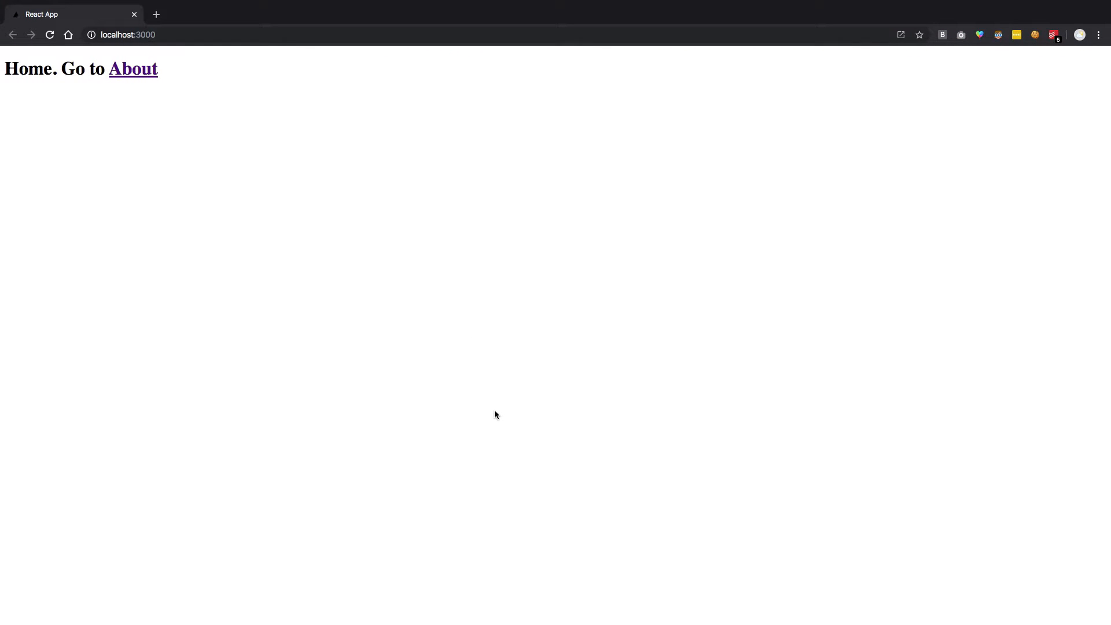
{"action": "mouse_move", "coordinate": [533, 602]}
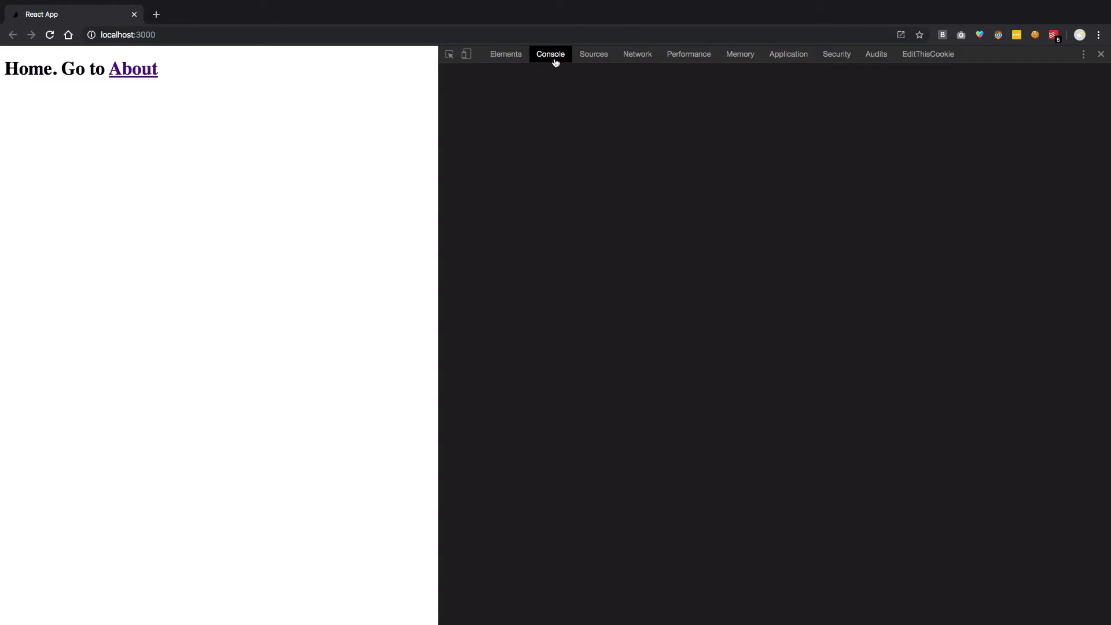
Step: Expand the logged ref object in Chrome's console showing current undefined, then return to the editor
{"action": "left_click", "coordinate": [550, 54]}
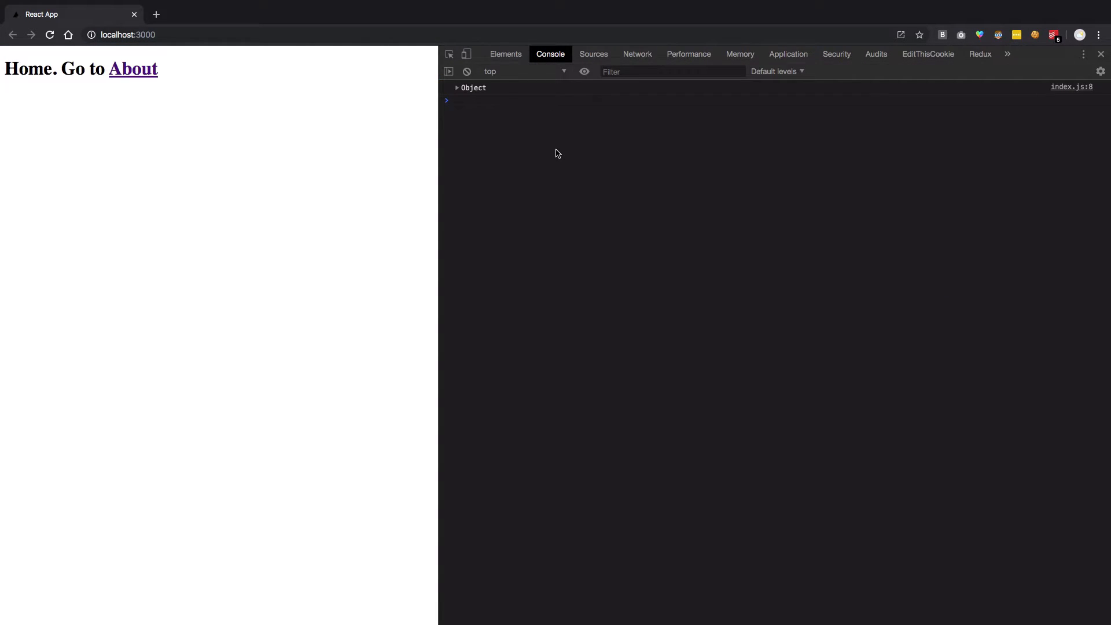
{"action": "left_click", "coordinate": [458, 86]}
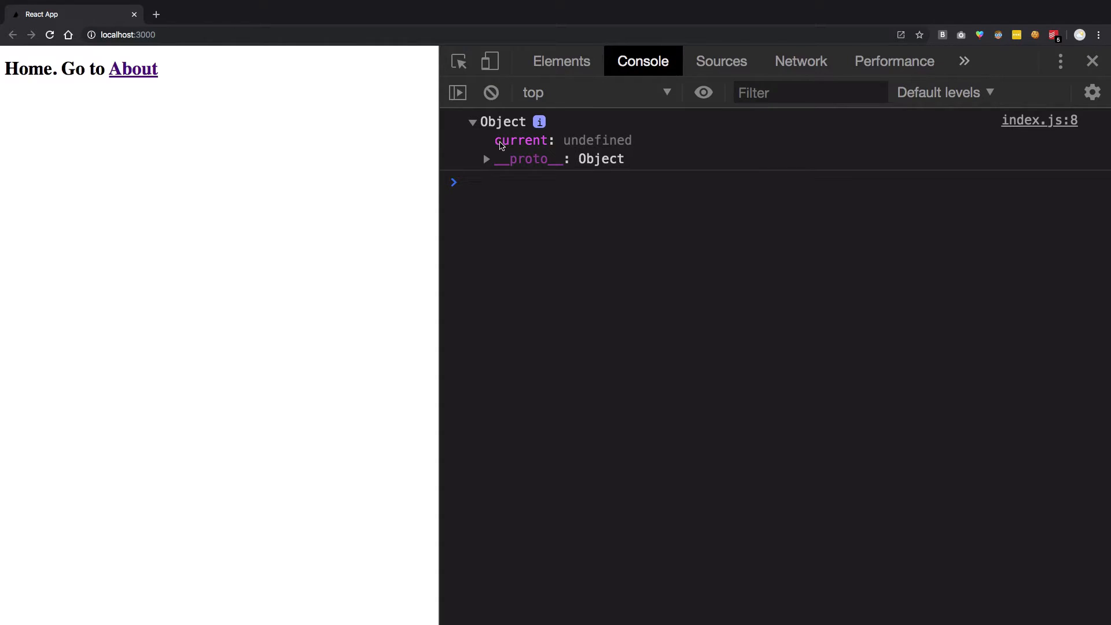
{"action": "mouse_move", "coordinate": [535, 153]}
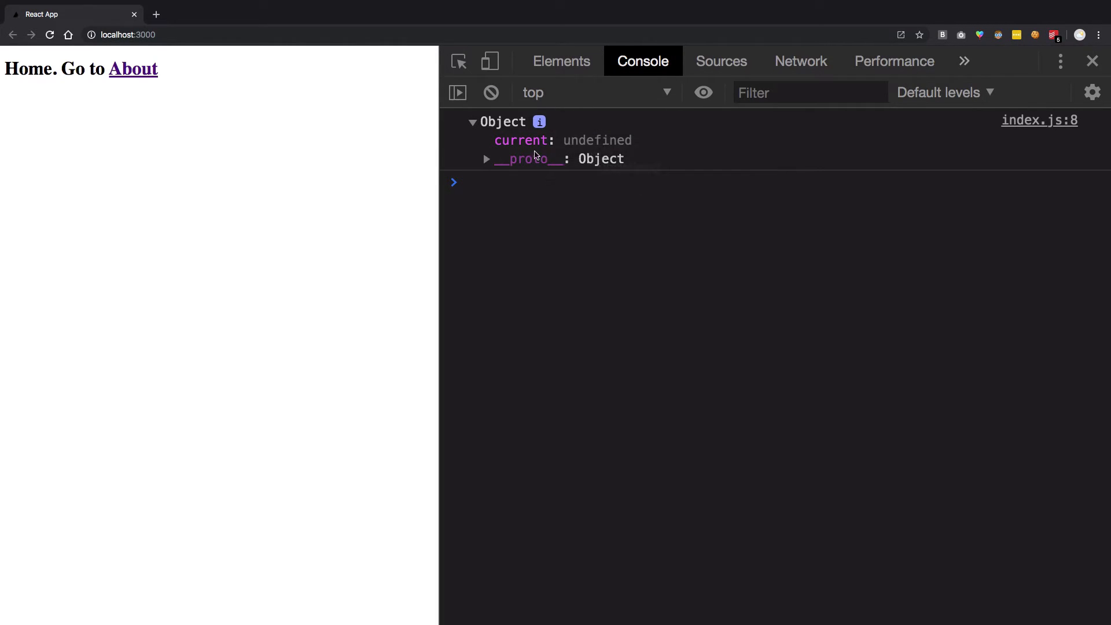
{"action": "mouse_move", "coordinate": [533, 221]}
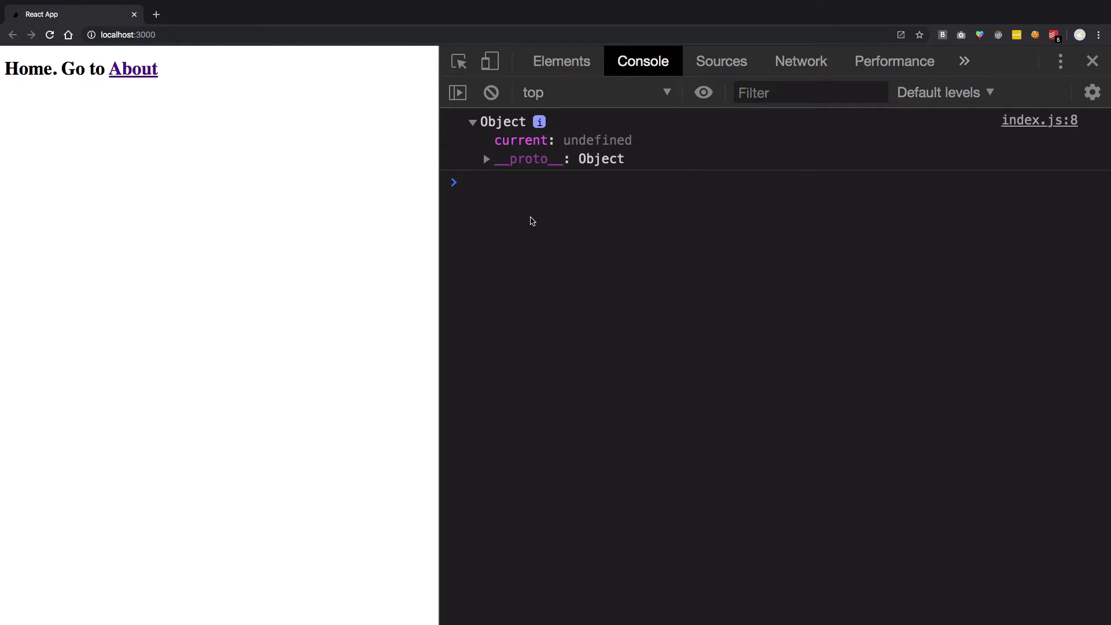
{"action": "left_click", "coordinate": [487, 159]}
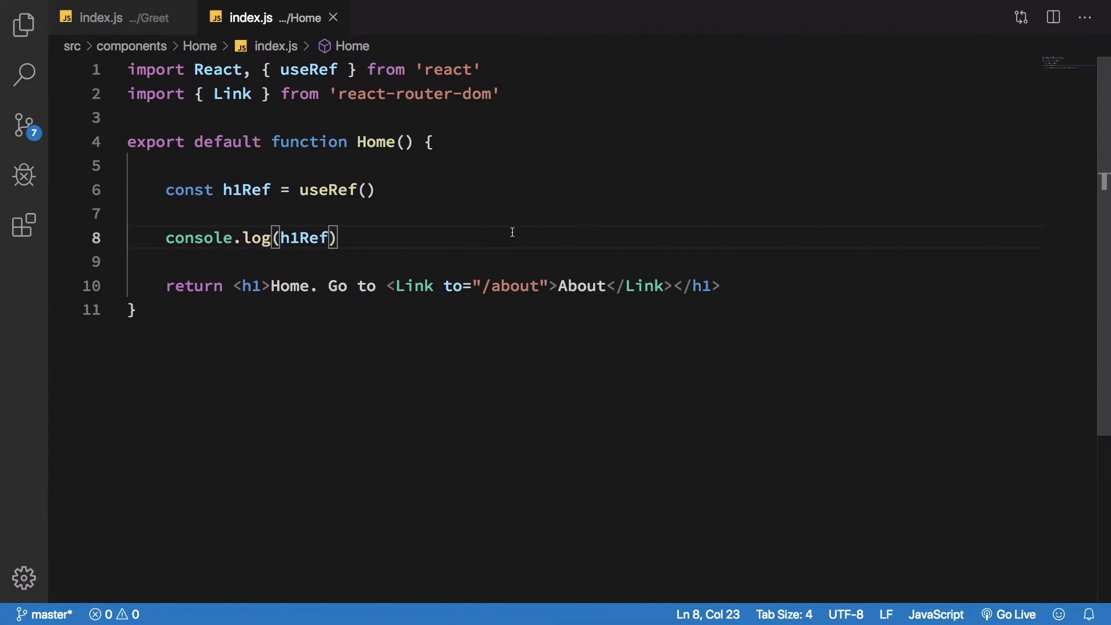
{"action": "double_click", "coordinate": [302, 237]}
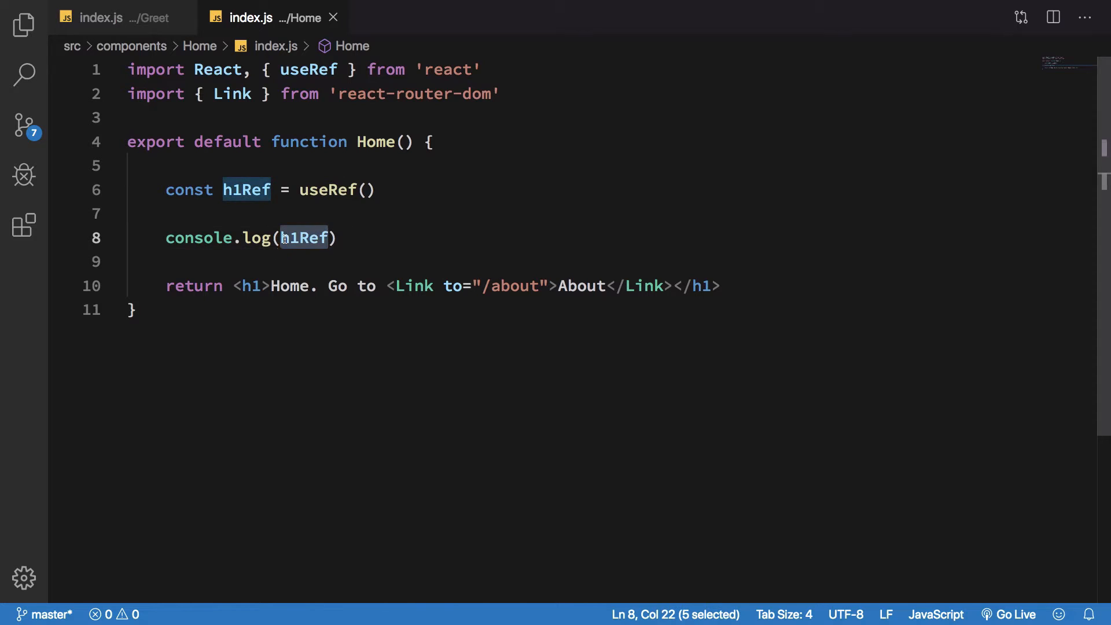
{"action": "type", "text": "ref={h1Ref"}
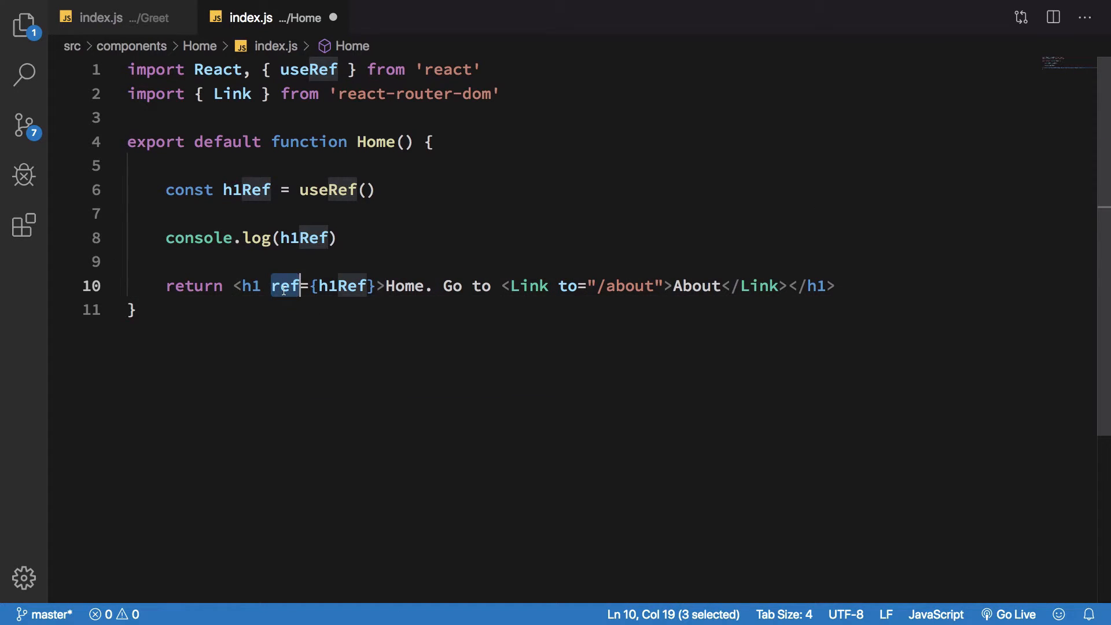
{"action": "double_click", "coordinate": [344, 286]}
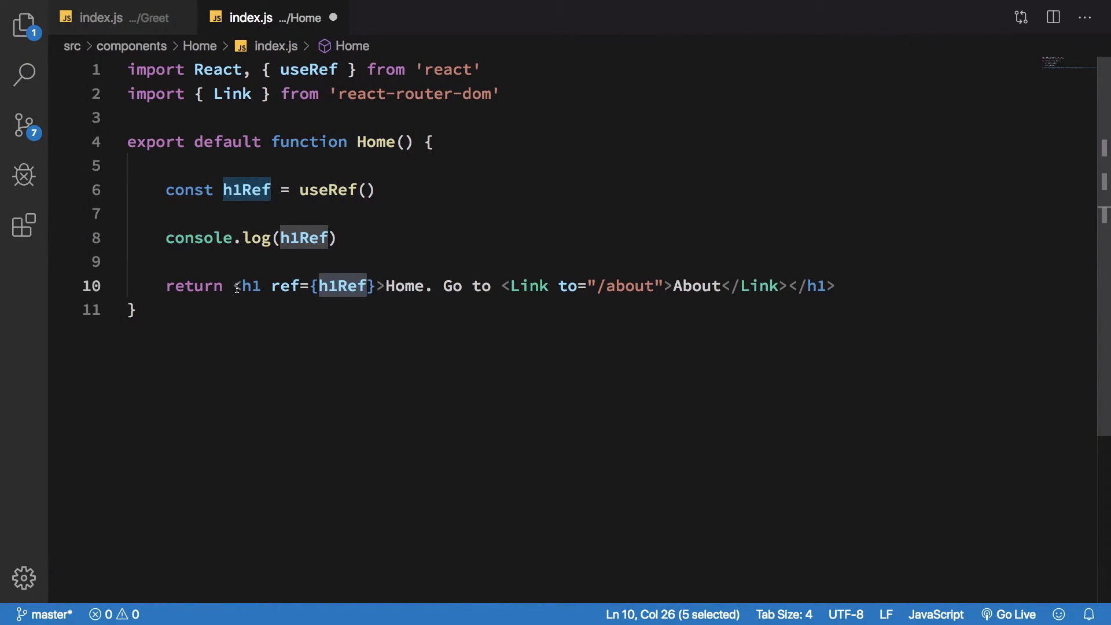
{"action": "left_click", "coordinate": [624, 285]}
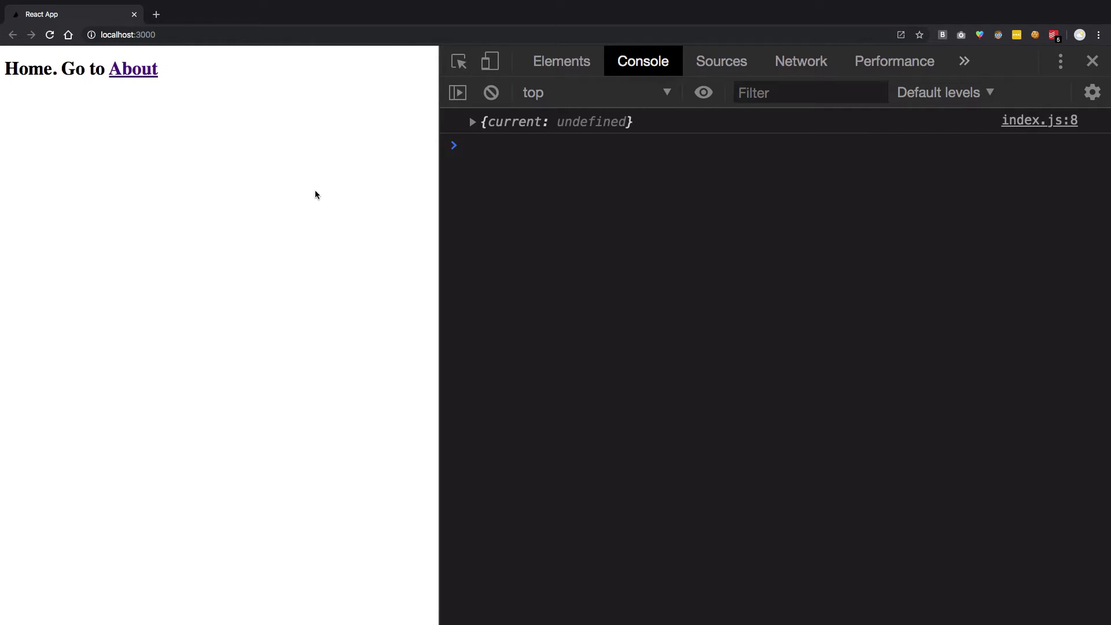
{"action": "left_click", "coordinate": [472, 121]}
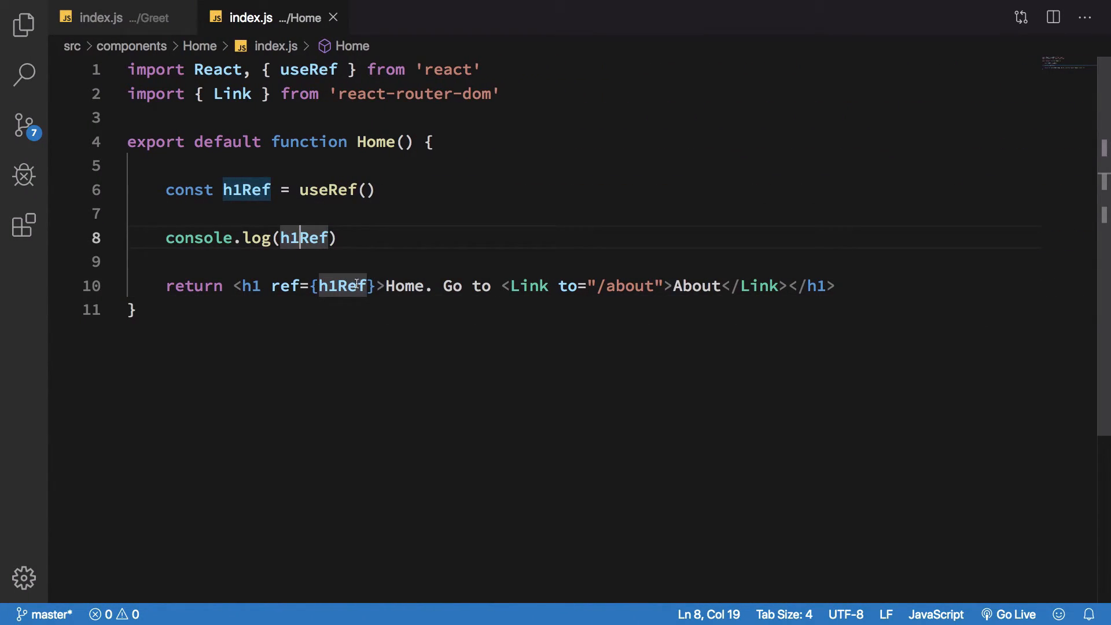
Step: Wrap console.log(h1Ref) in a setTimeout callback with a 10 ms delay
{"action": "key", "text": "Enter"}
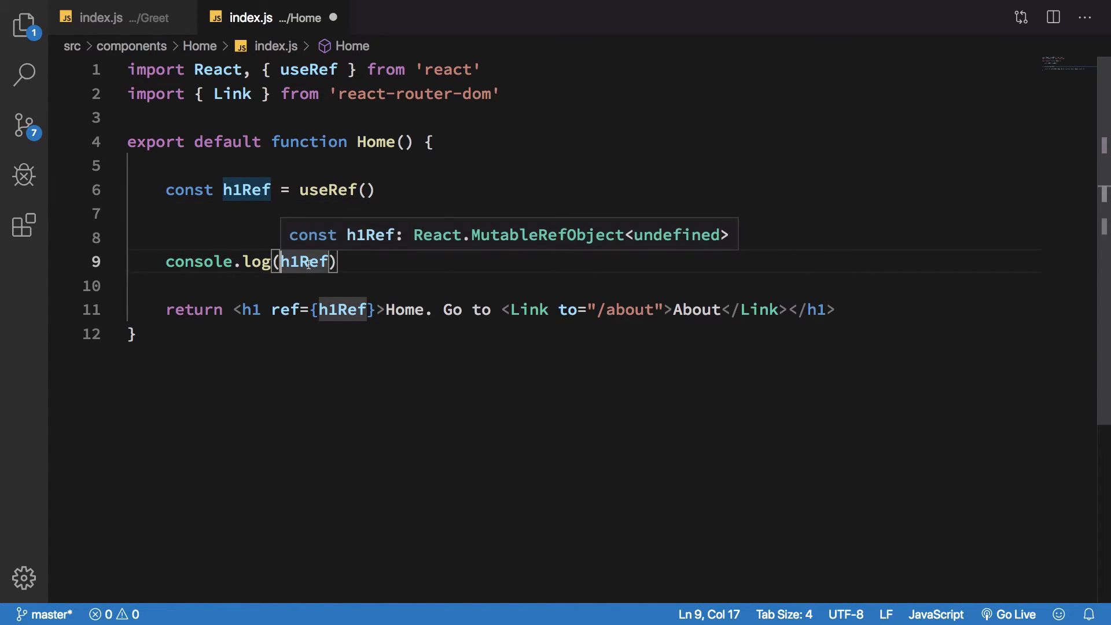
{"action": "mouse_move", "coordinate": [277, 324]}
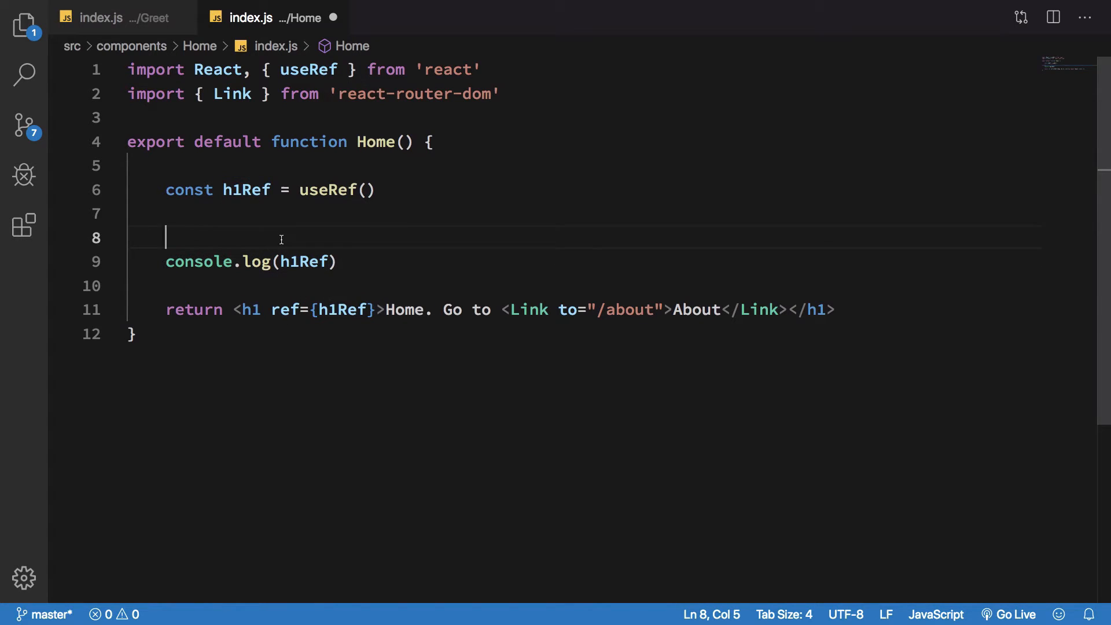
{"action": "type", "text": "setTimeout(() => {"}
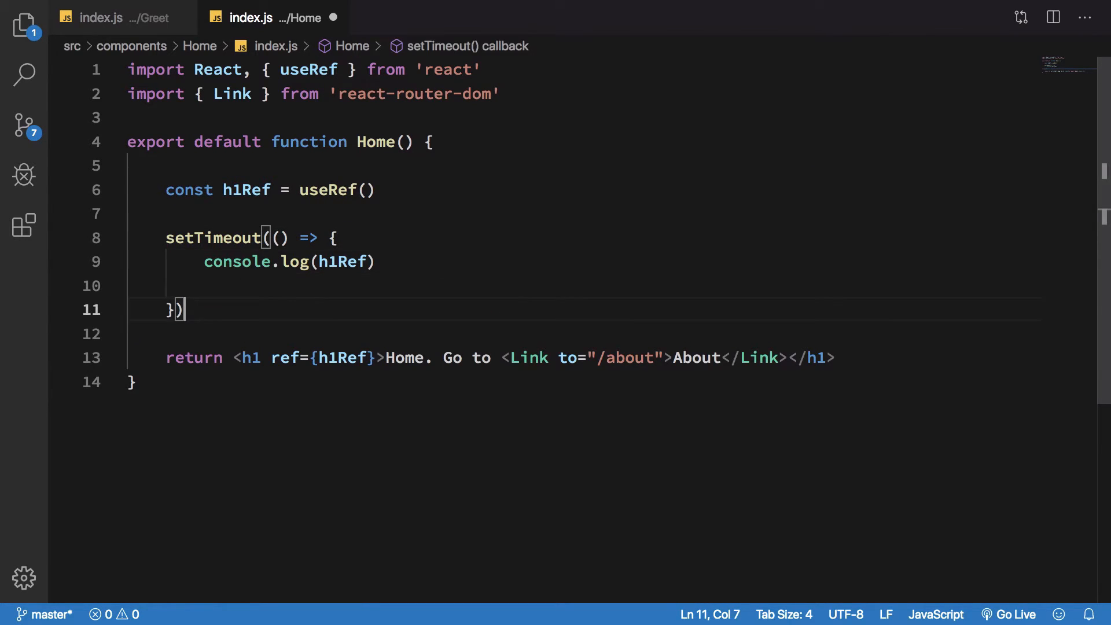
{"action": "type", "text": ", 10"}
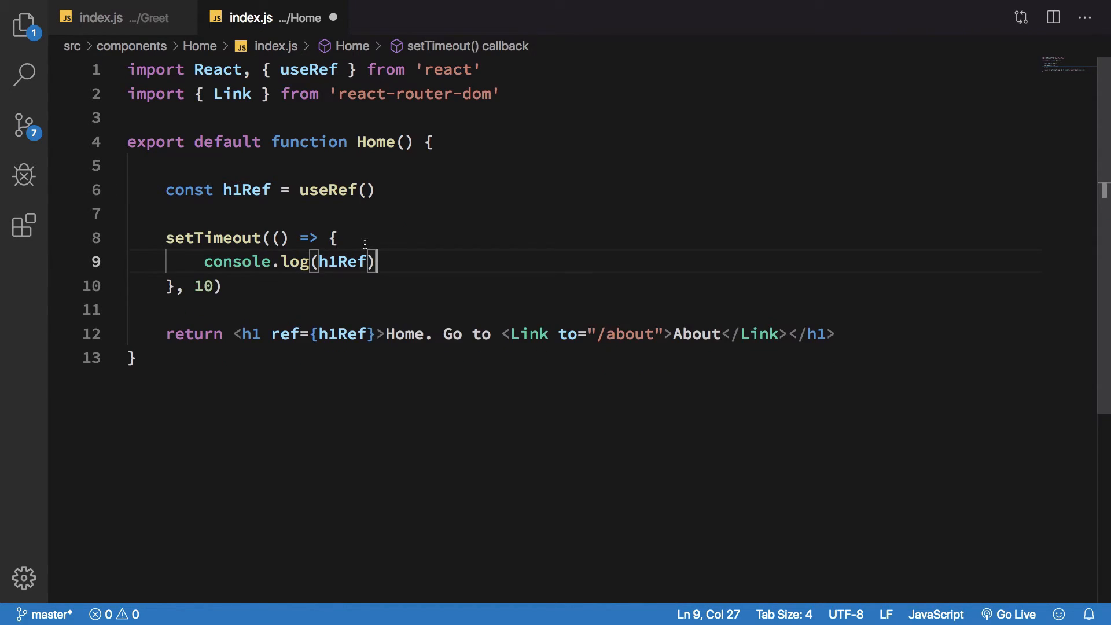
{"action": "left_click", "coordinate": [358, 284]}
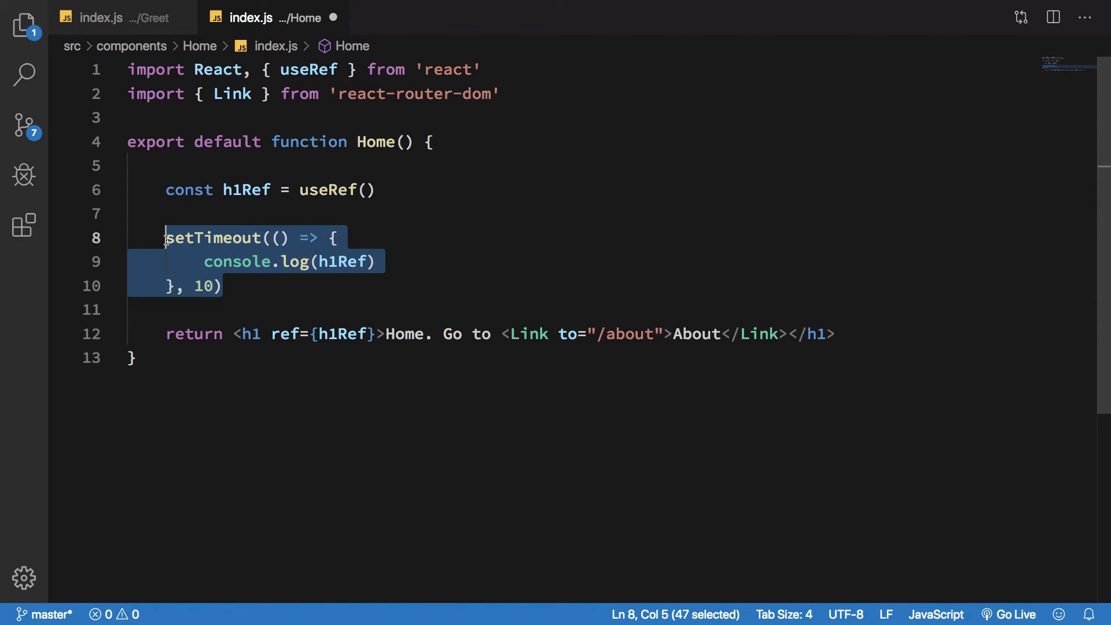
{"action": "left_click", "coordinate": [343, 333]}
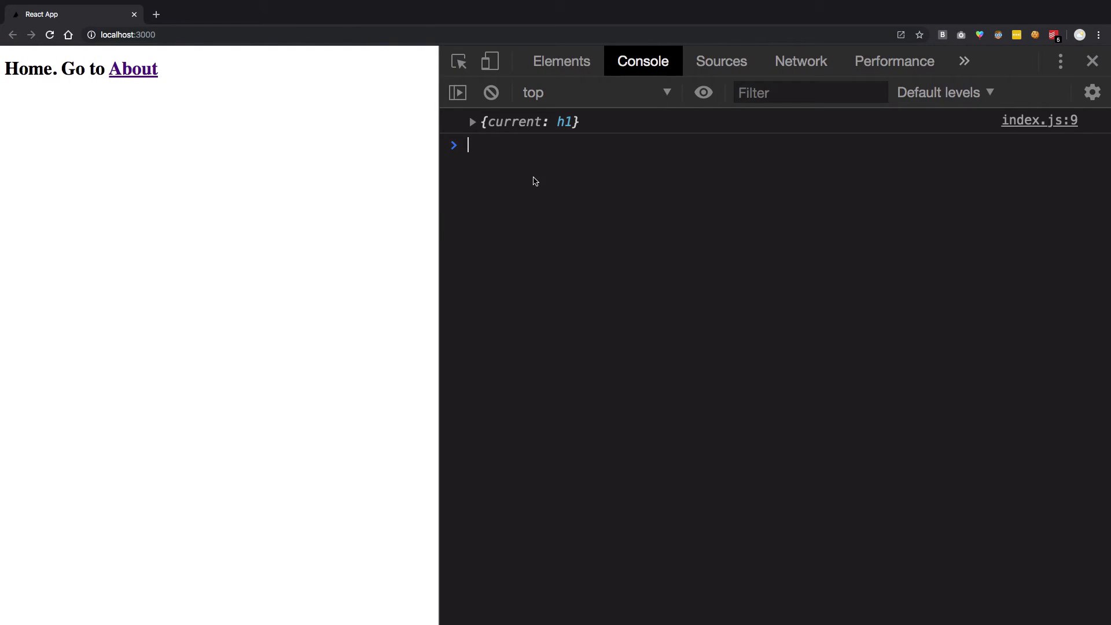
Step: Expand the logged {current: h1} in the console and match it to the heading in Elements
{"action": "left_click", "coordinate": [472, 121]}
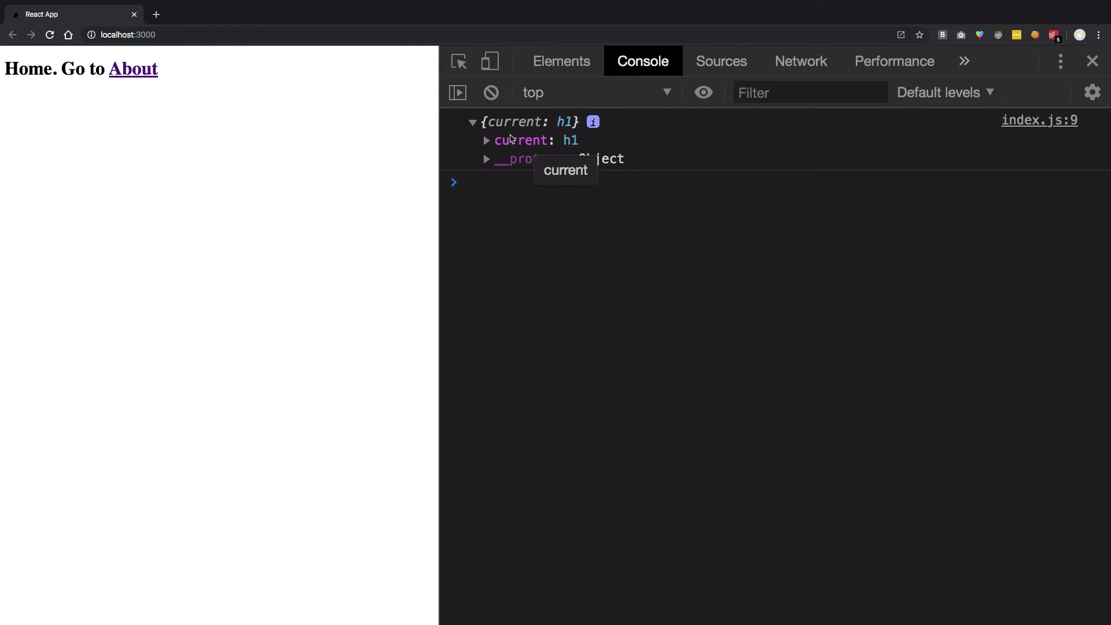
{"action": "left_click", "coordinate": [487, 140]}
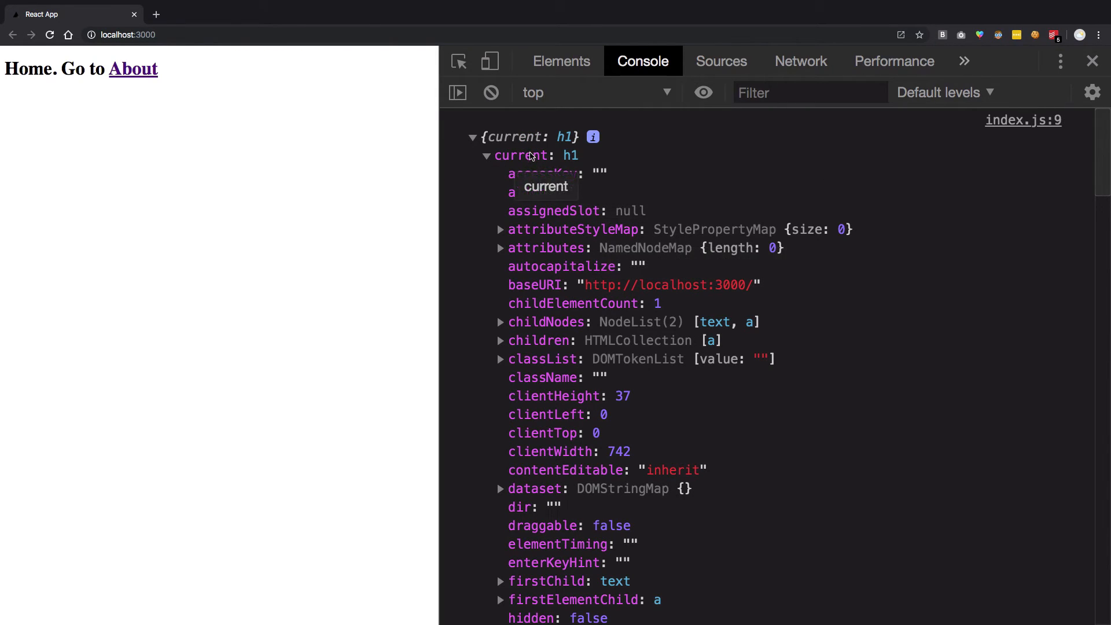
{"action": "left_click", "coordinate": [486, 155]}
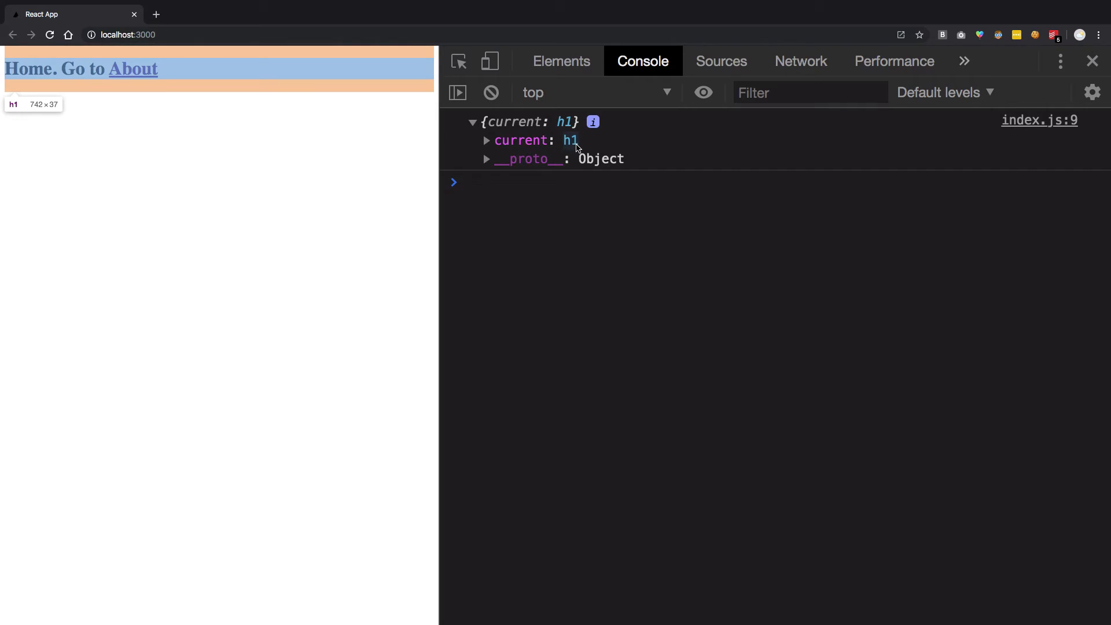
{"action": "left_click", "coordinate": [560, 61]}
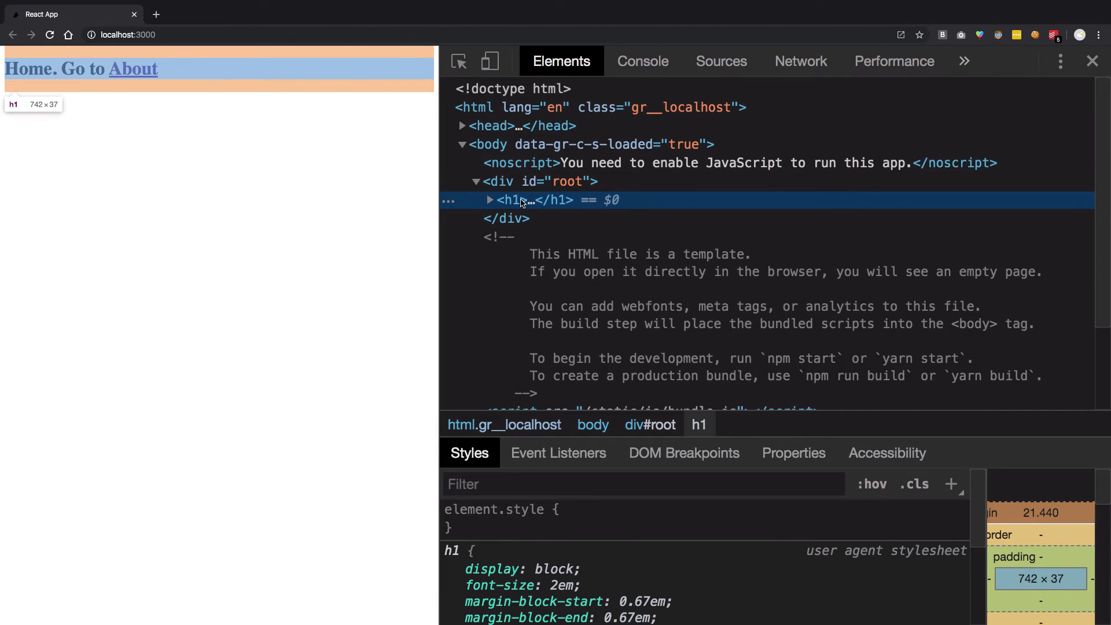
{"action": "mouse_move", "coordinate": [497, 207]}
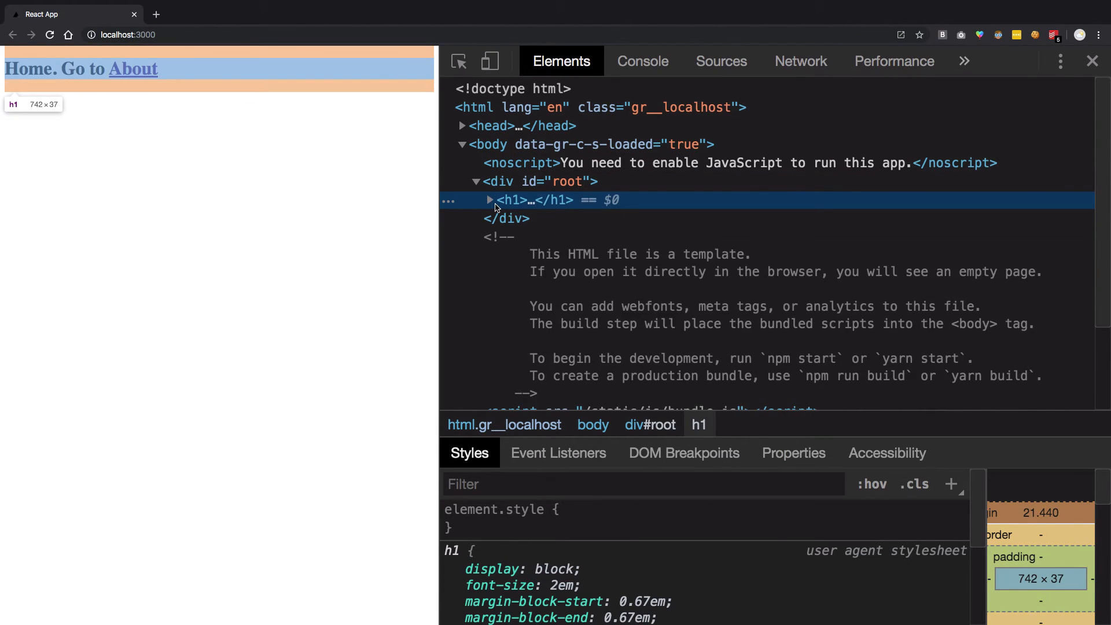
{"action": "left_click", "coordinate": [642, 61]}
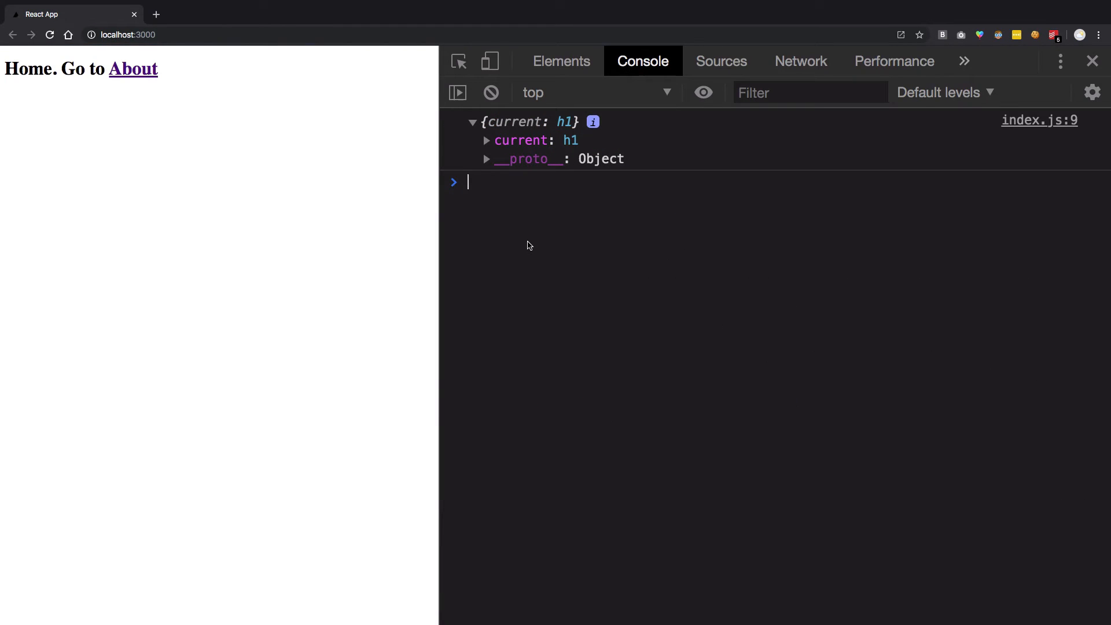
{"action": "mouse_move", "coordinate": [715, 306]}
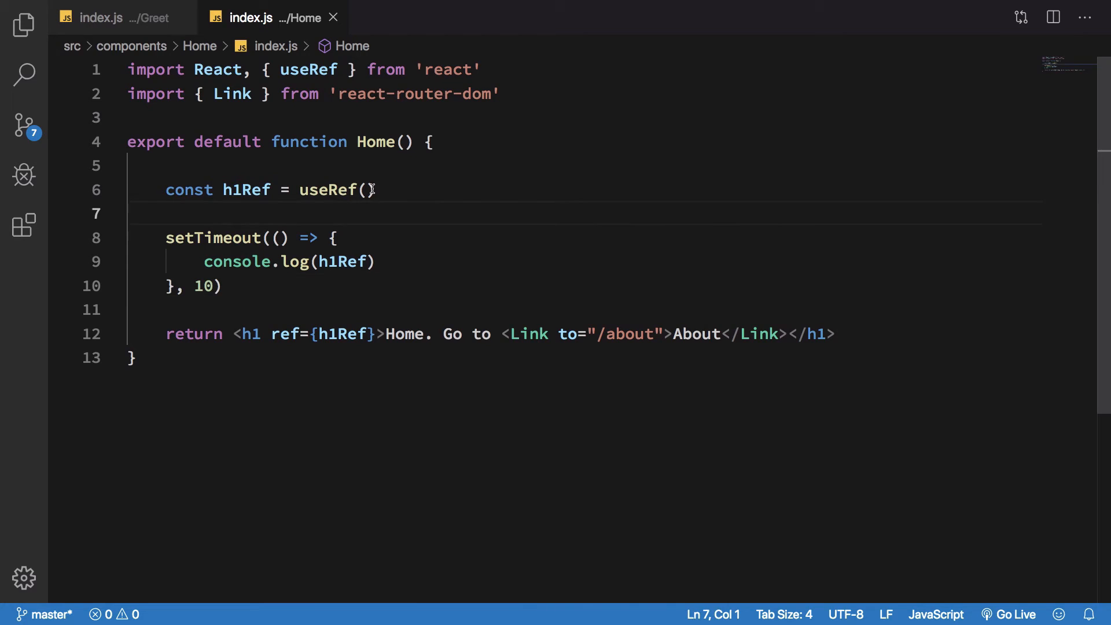
Step: Change the log to print h1Ref.current.innerHTML instead of the ref object
{"action": "double_click", "coordinate": [246, 189]}
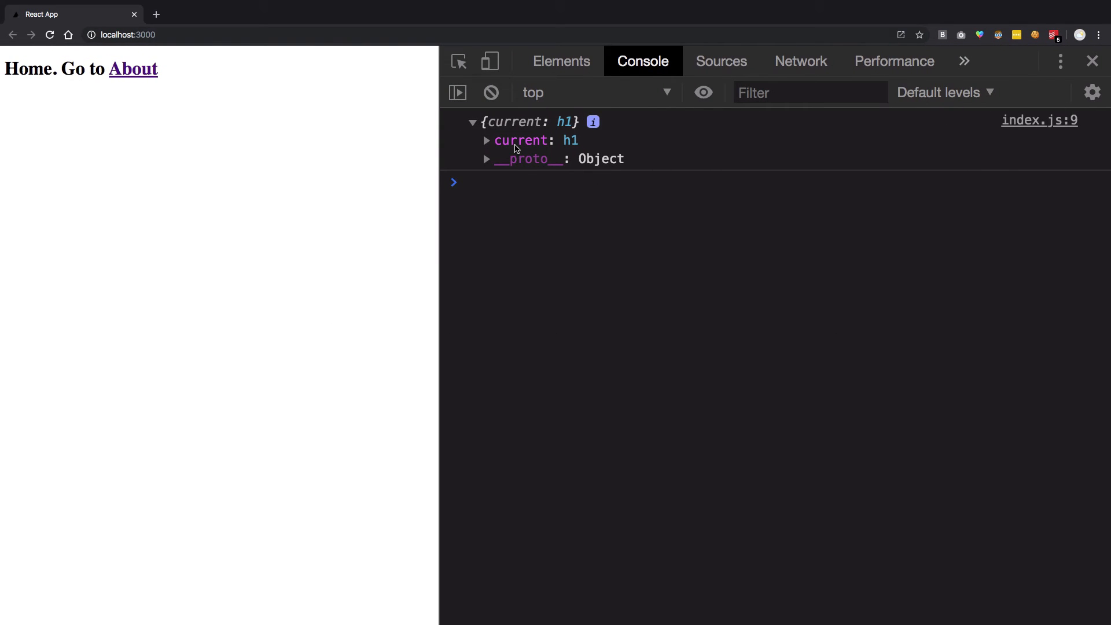
{"action": "mouse_move", "coordinate": [572, 140]}
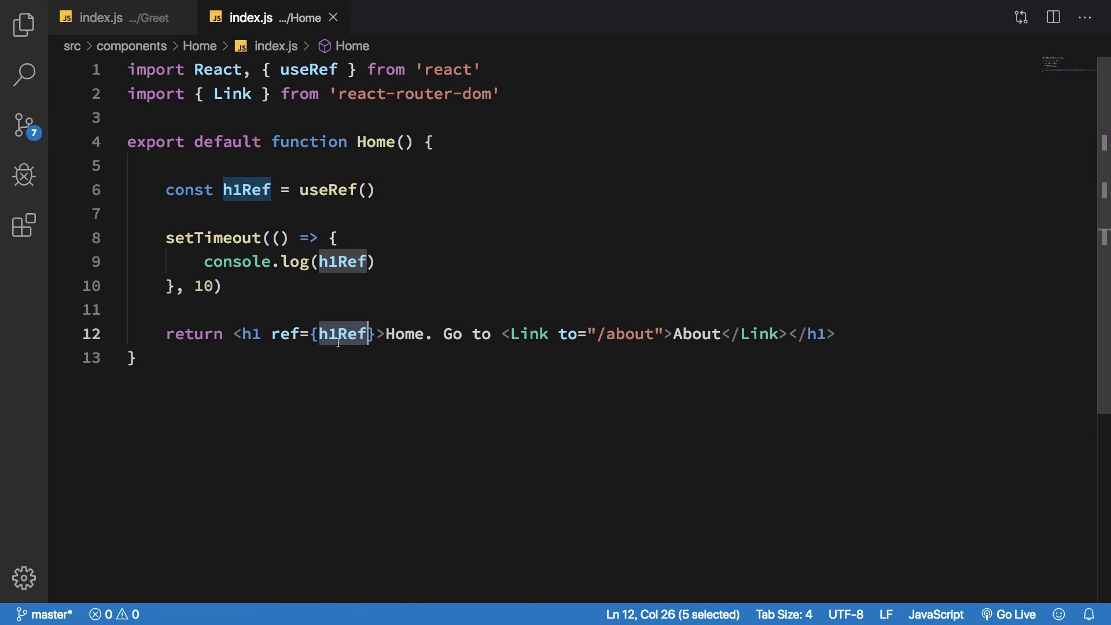
{"action": "type", "text": ".current"}
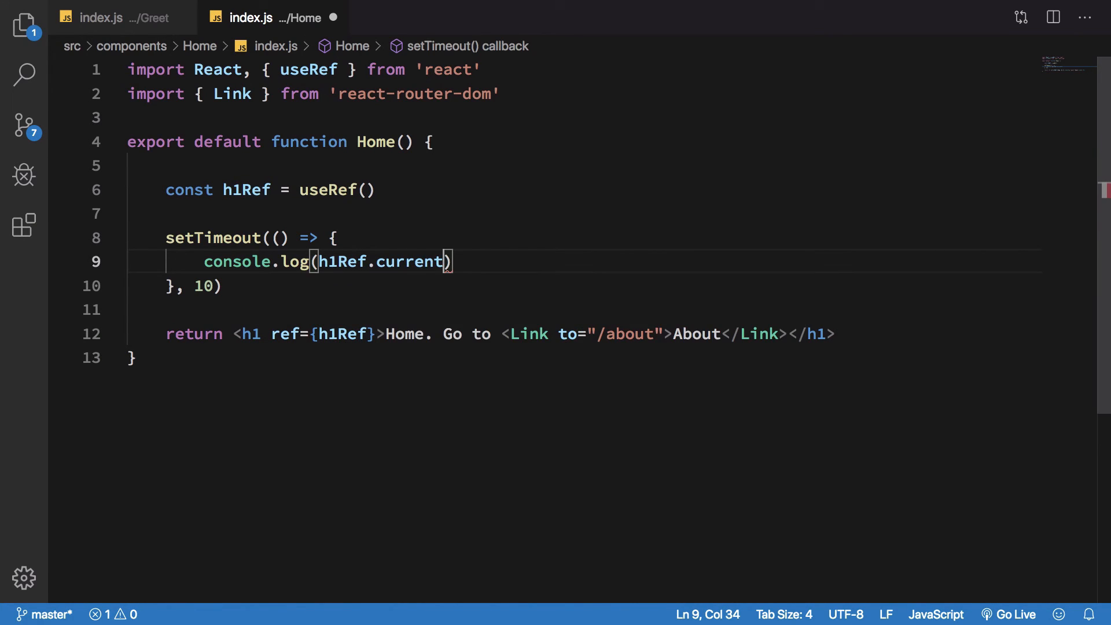
{"action": "type", "text": ".inner"}
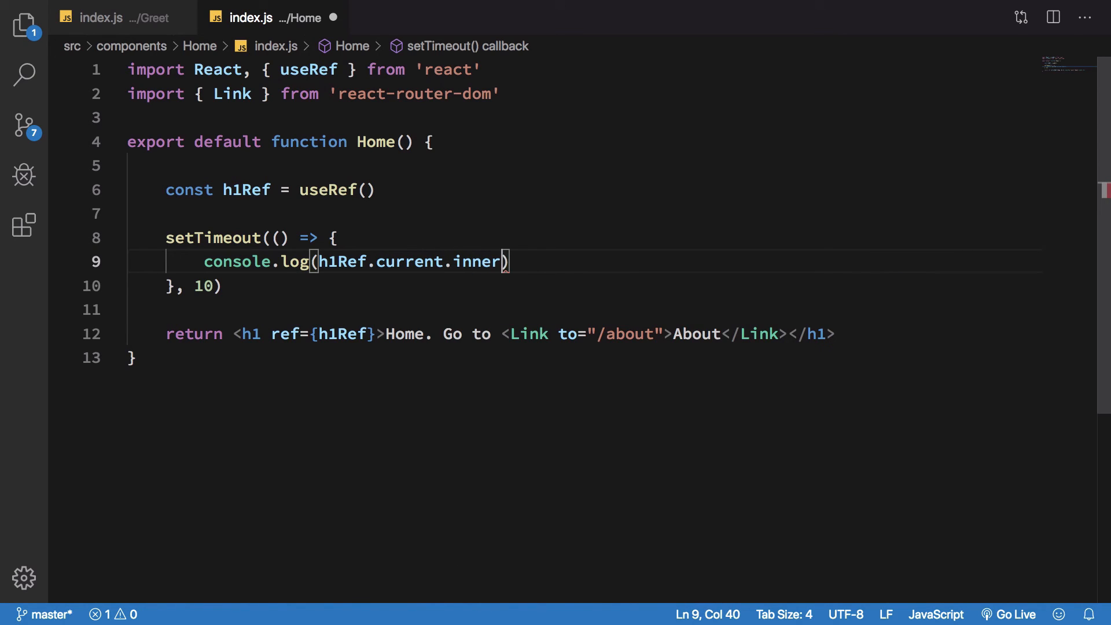
{"action": "type", "text": "Text"}
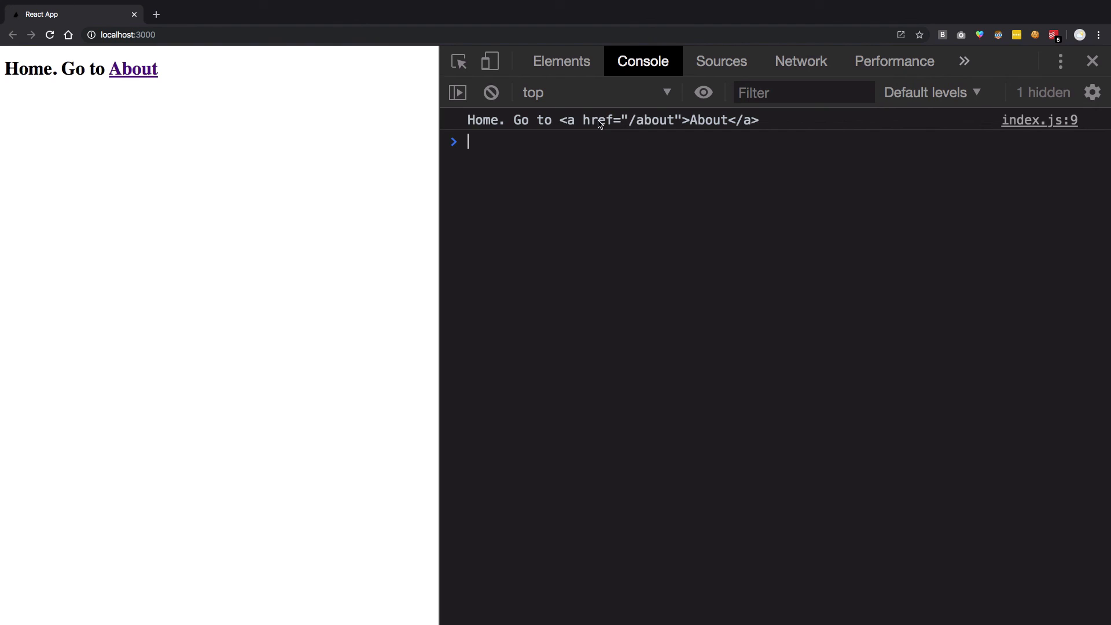
{"action": "mouse_move", "coordinate": [691, 236]}
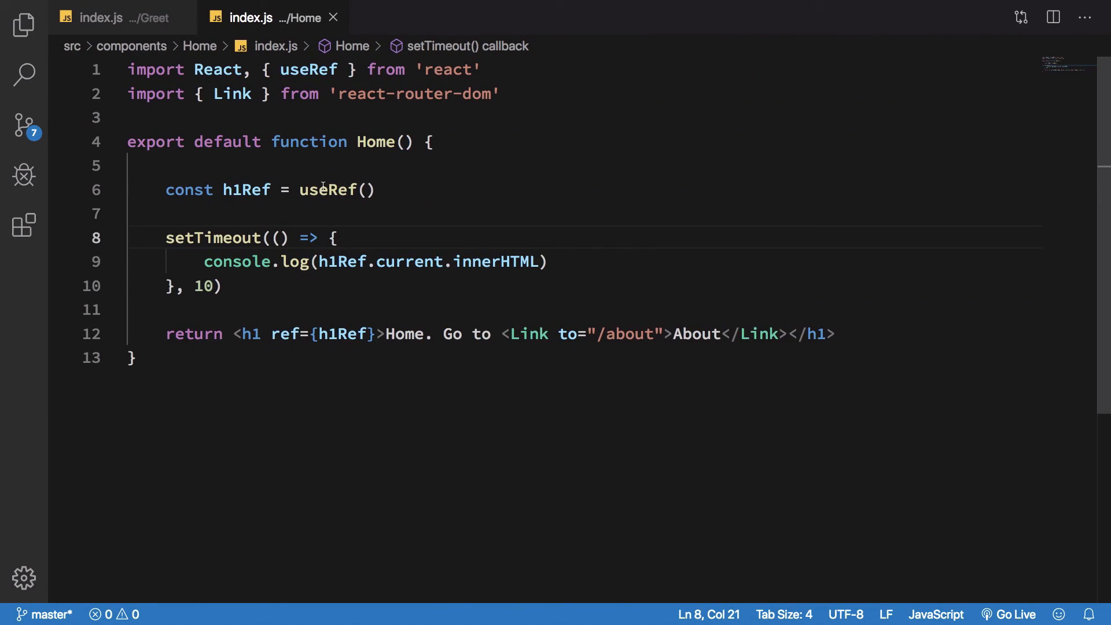
Step: Return focus to the Home component code after reading the About link markup in the console
{"action": "left_click", "coordinate": [326, 188]}
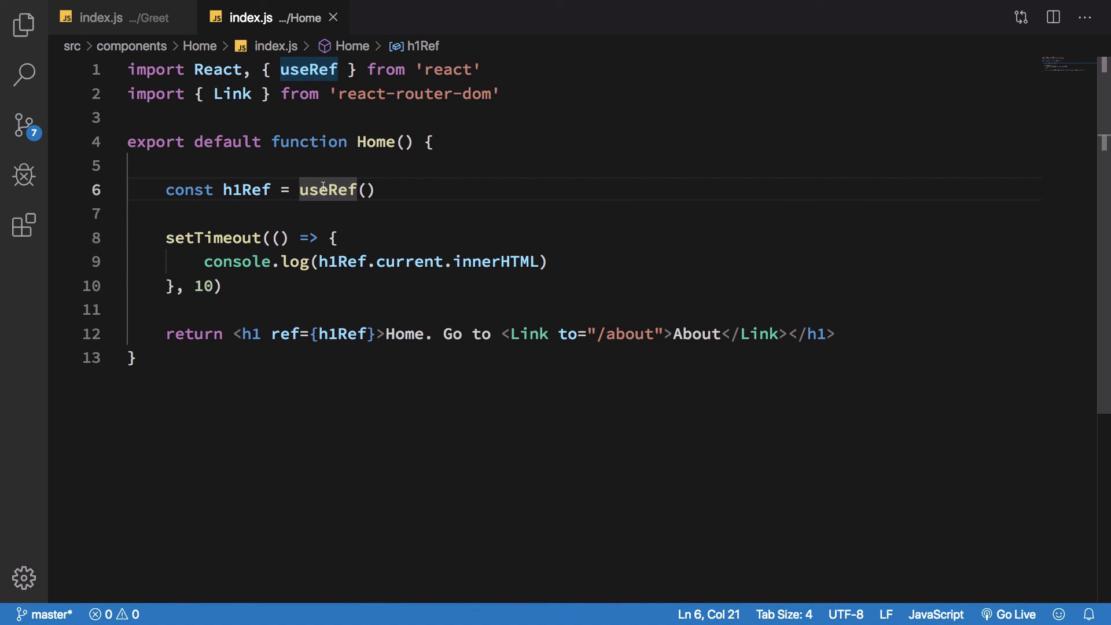